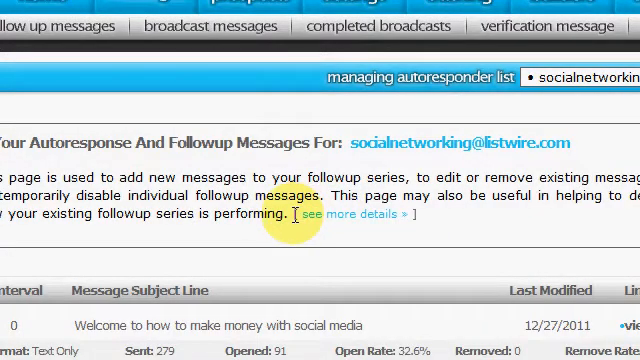
mouse_move(281, 248)
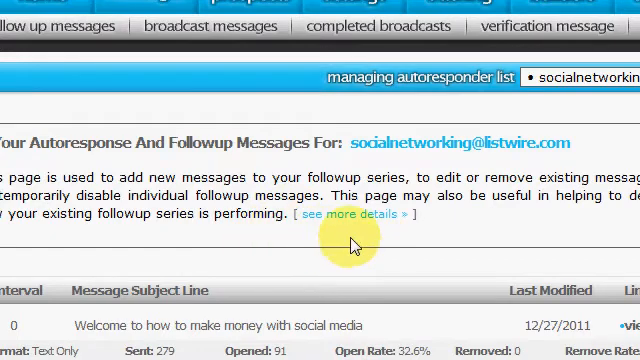
- Scroll through the Tracking Link Actions stats for the interval 0 welcome message
scroll(down, 3)
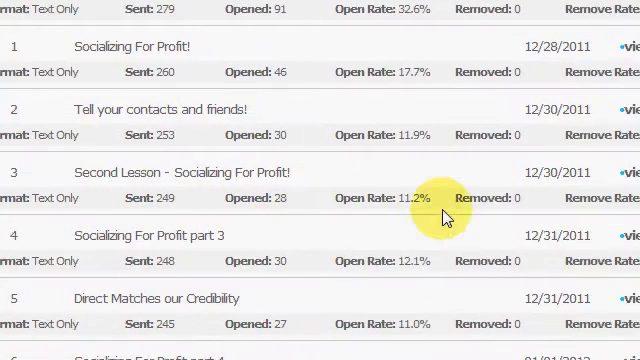
mouse_move(283, 203)
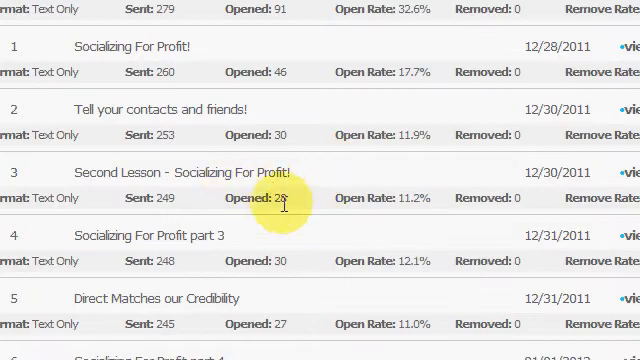
scroll(up, 3)
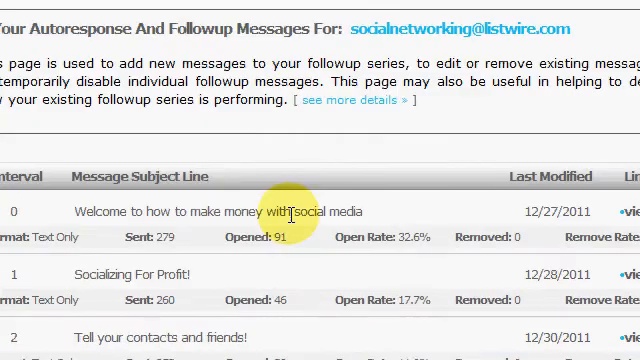
scroll(down, 3)
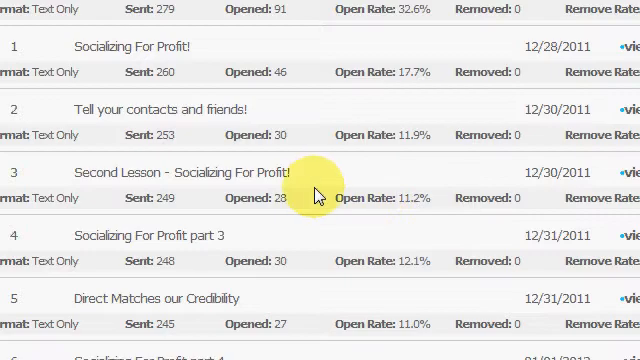
mouse_move(390, 90)
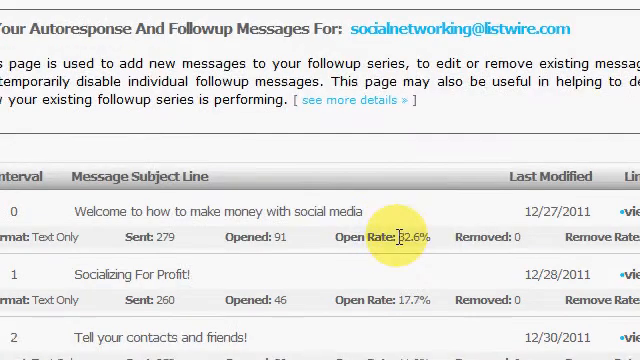
scroll(down, 3)
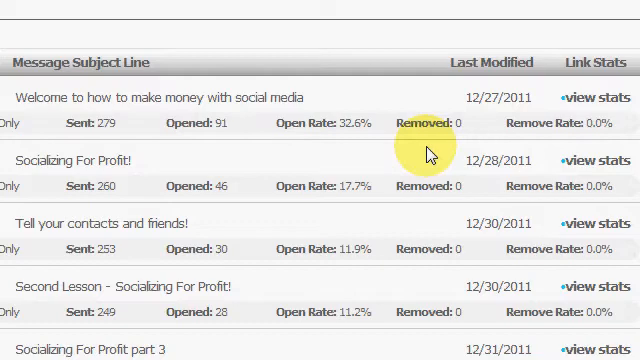
mouse_move(478, 153)
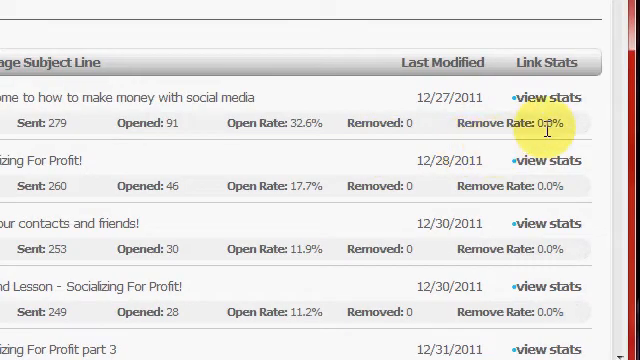
mouse_move(548, 97)
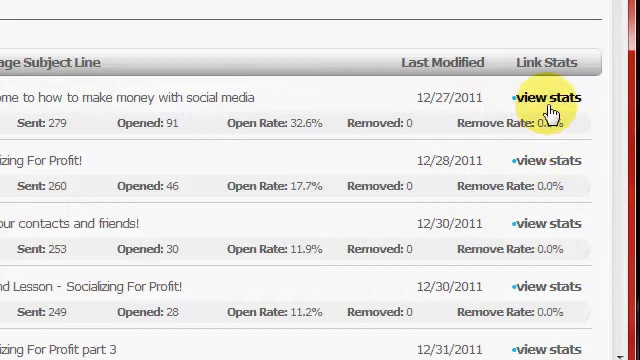
mouse_move(432, 161)
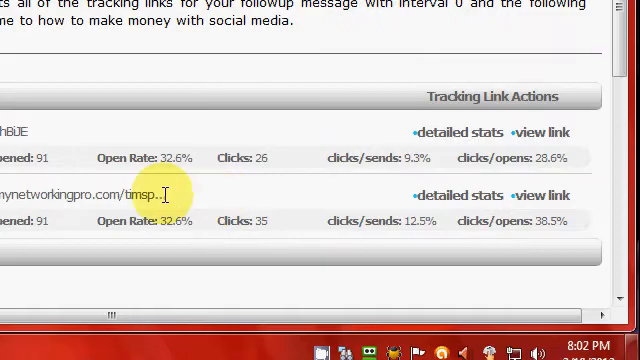
scroll(up, 3)
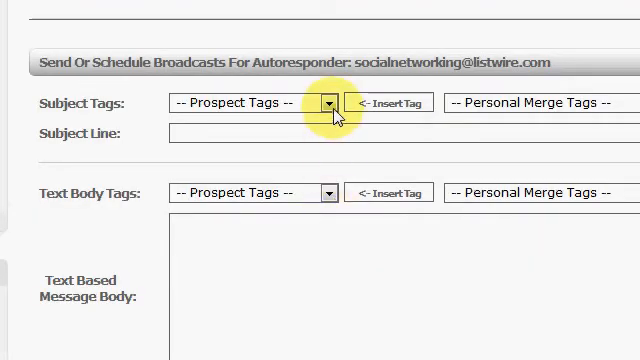
- Review the broadcast form's subject and body Prospect Tags and the Message Format choices
click(329, 102)
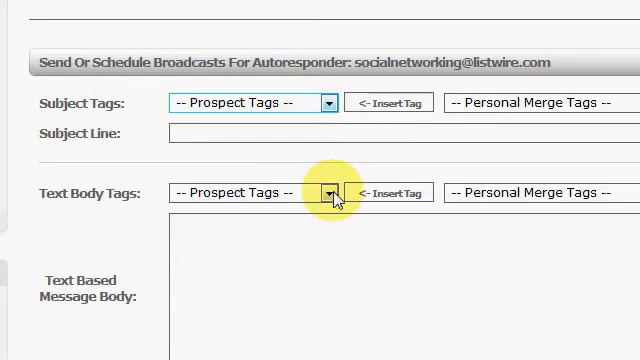
click(325, 192)
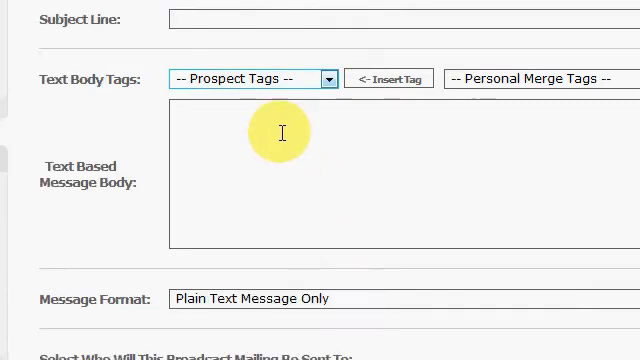
scroll(down, 3)
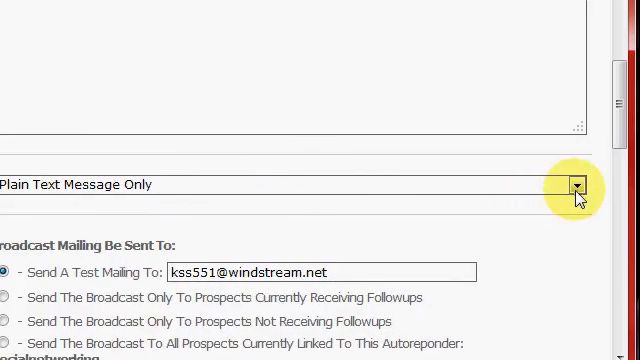
click(580, 184)
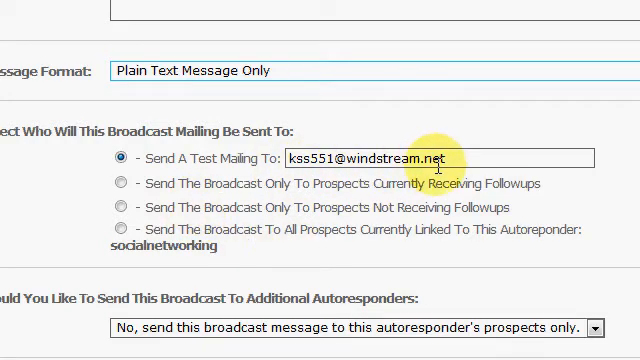
mouse_move(331, 267)
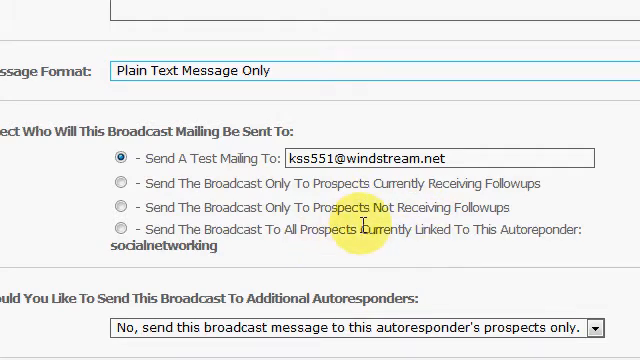
mouse_move(378, 247)
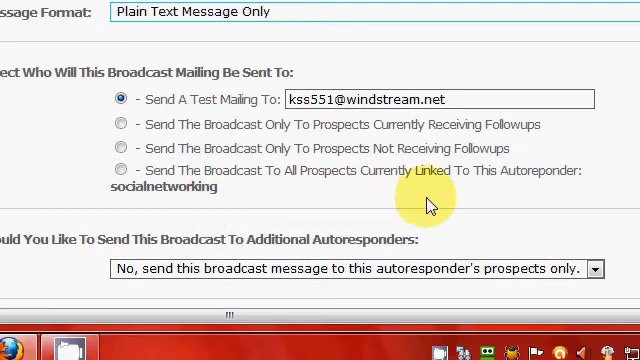
- Set Additional Autoresponders to 'Yes, send this broadcast to the additional autoresponders selected below'
scroll(down, 3)
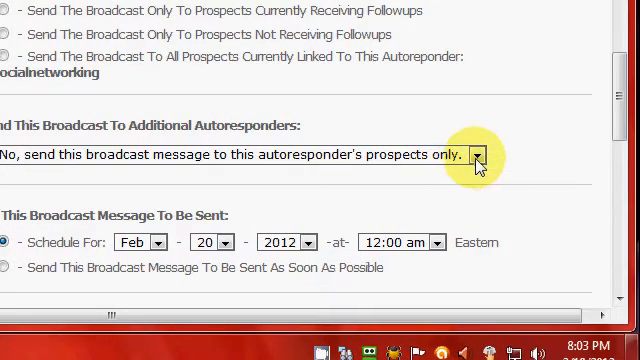
click(480, 154)
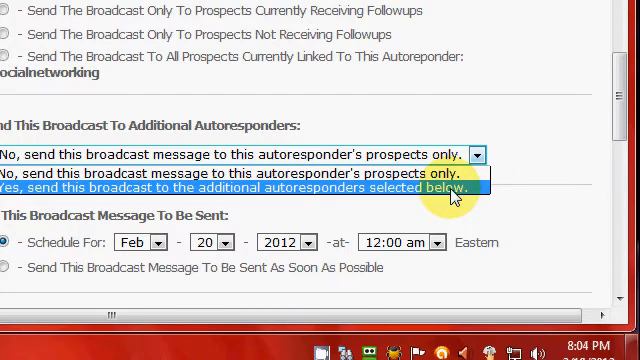
click(237, 188)
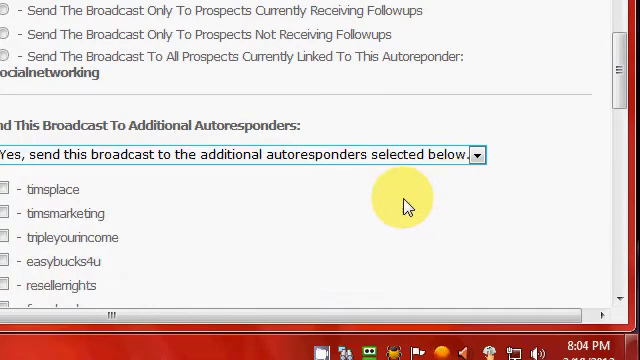
scroll(down, 3)
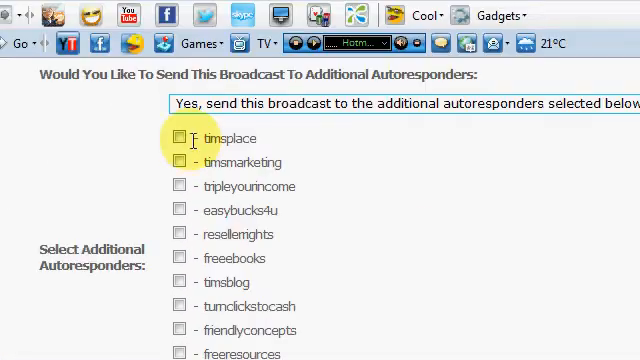
scroll(down, 3)
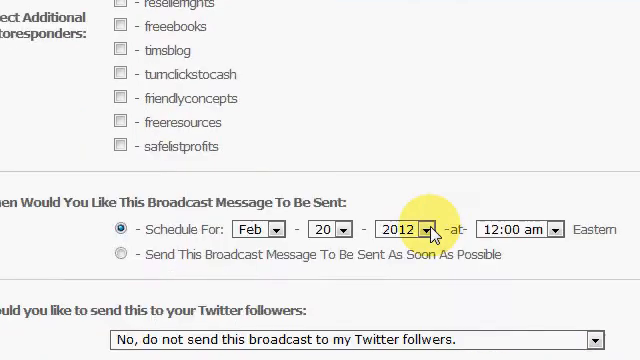
scroll(down, 3)
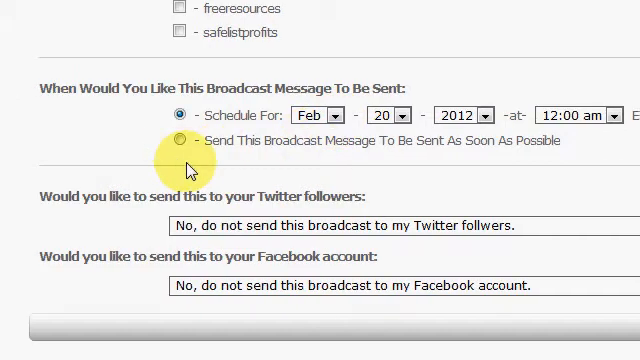
scroll(down, 3)
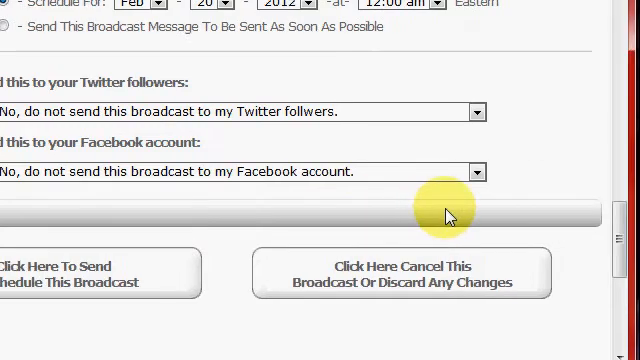
mouse_move(210, 210)
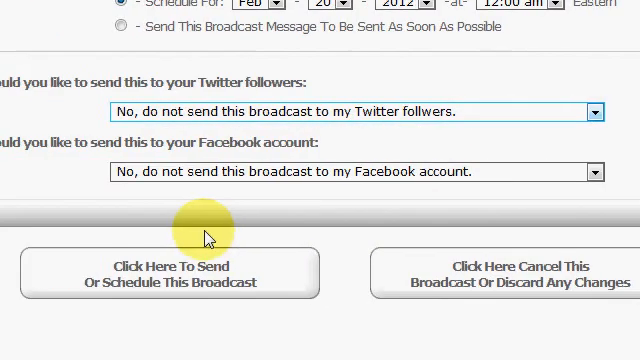
scroll(down, 3)
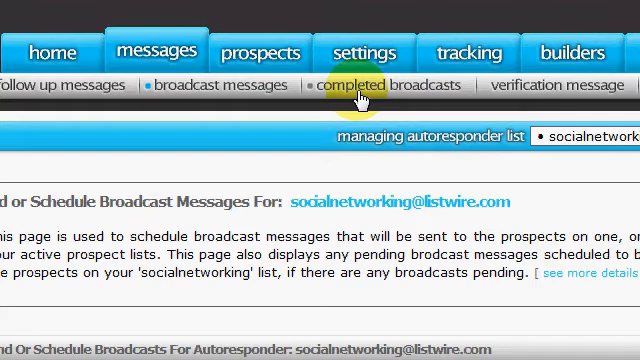
- Show the completed broadcasts page for the socialnetworking autoresponder
click(375, 85)
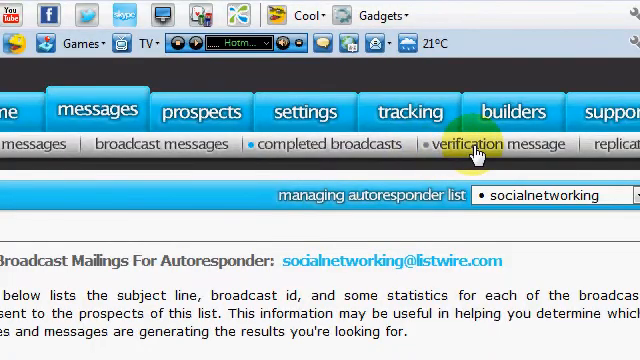
click(483, 143)
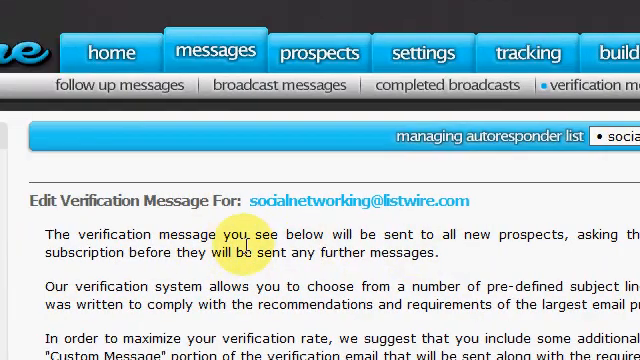
scroll(down, 3)
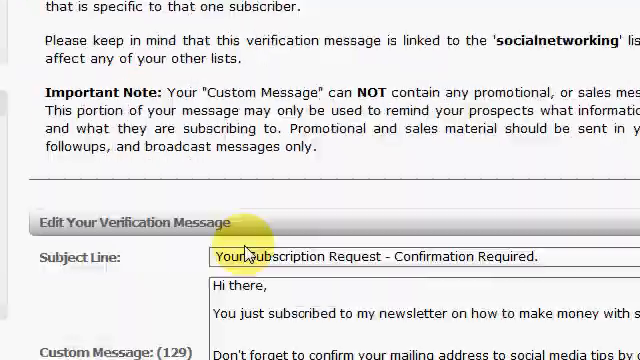
scroll(down, 3)
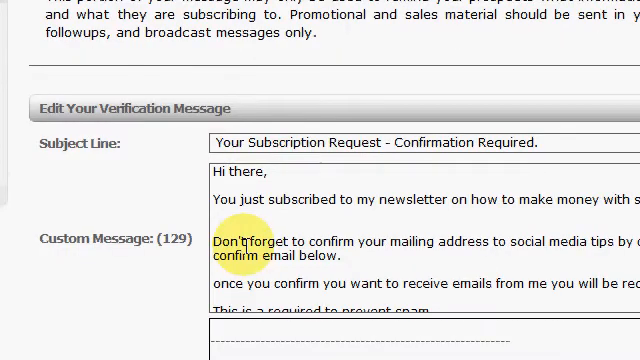
scroll(down, 3)
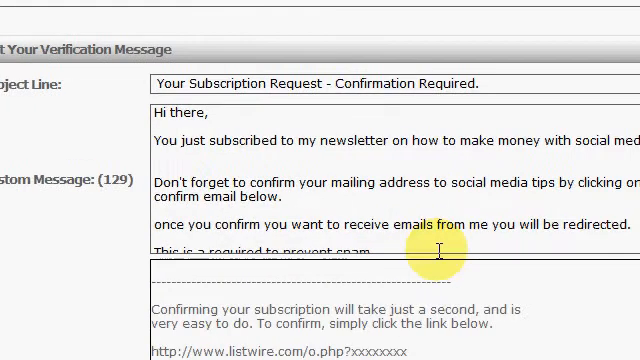
scroll(down, 3)
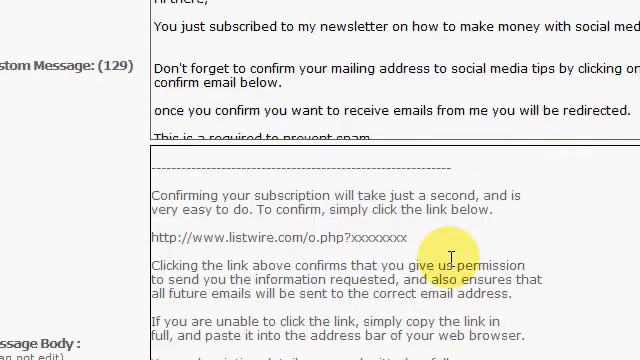
scroll(down, 3)
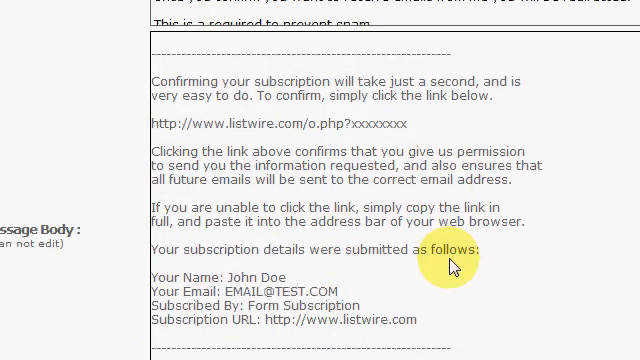
scroll(down, 3)
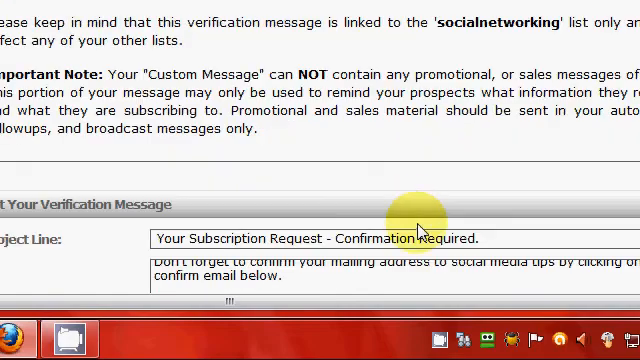
scroll(down, 3)
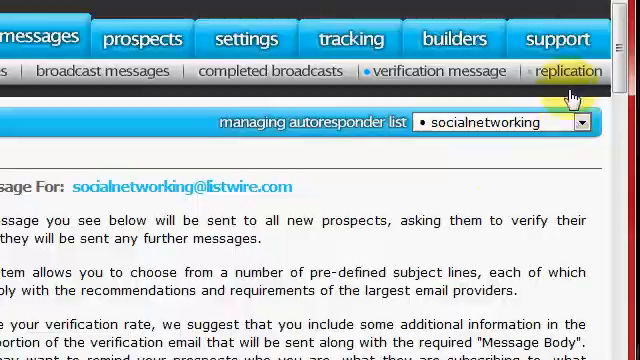
- Scroll through the verification message page once more before moving to replication
scroll(down, 3)
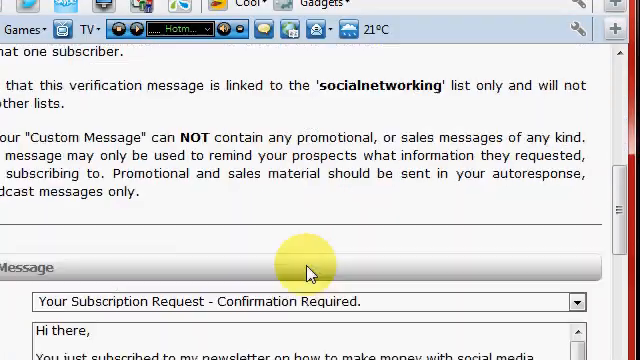
scroll(down, 3)
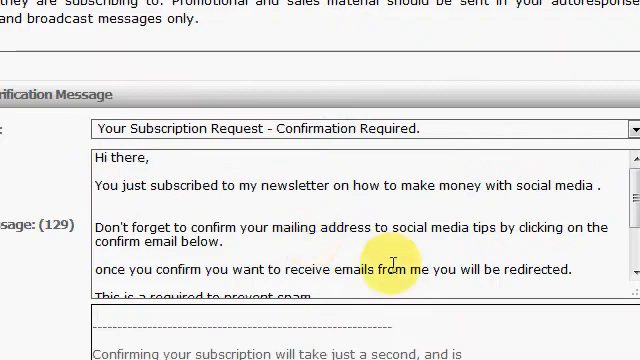
scroll(down, 3)
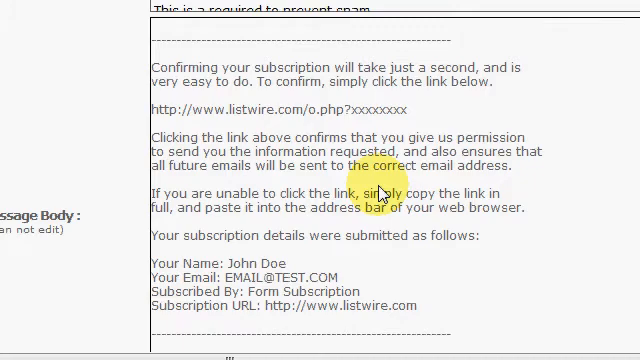
scroll(up, 3)
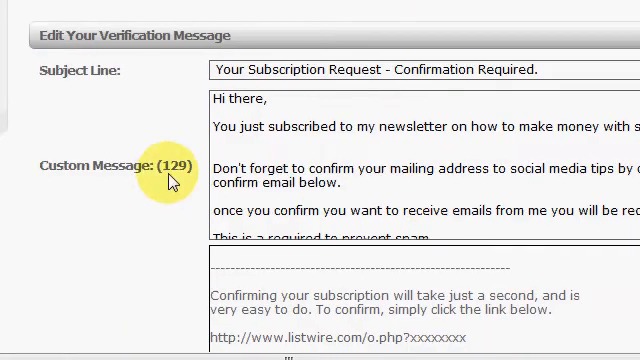
scroll(down, 3)
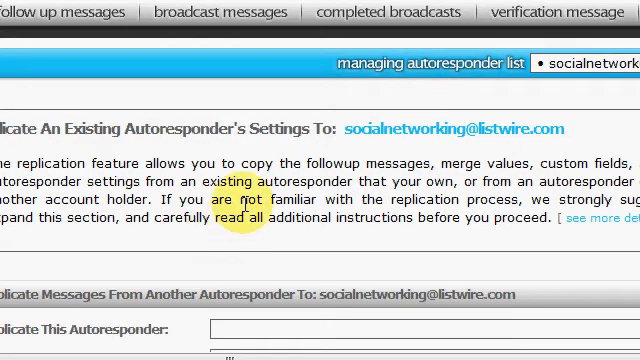
scroll(down, 3)
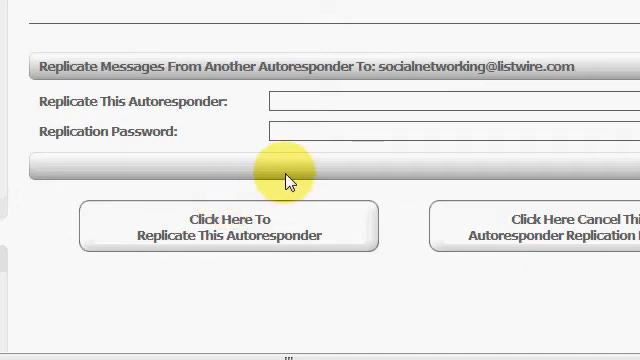
scroll(down, 3)
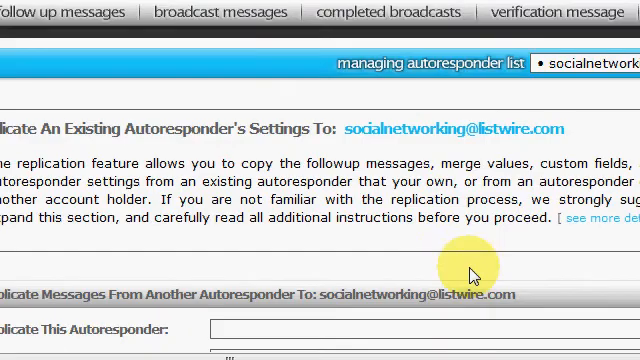
mouse_move(232, 203)
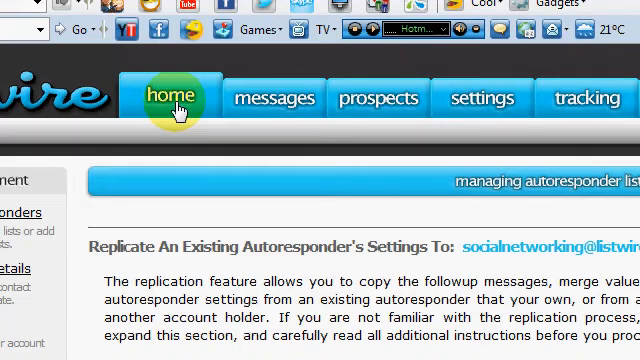
- Show the home page's autoresponder statistics table with socialnetworking's counts
click(168, 98)
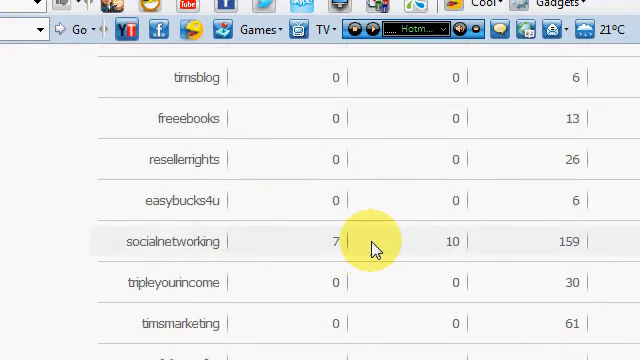
scroll(down, 3)
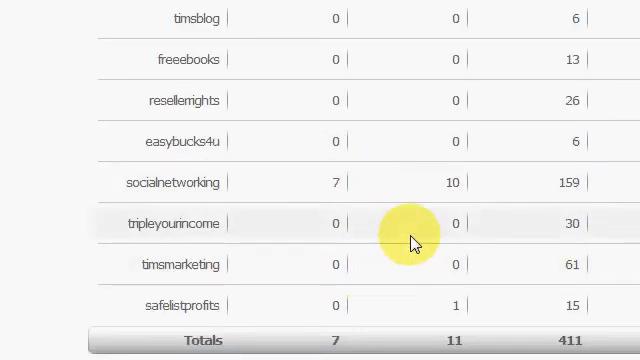
mouse_move(360, 182)
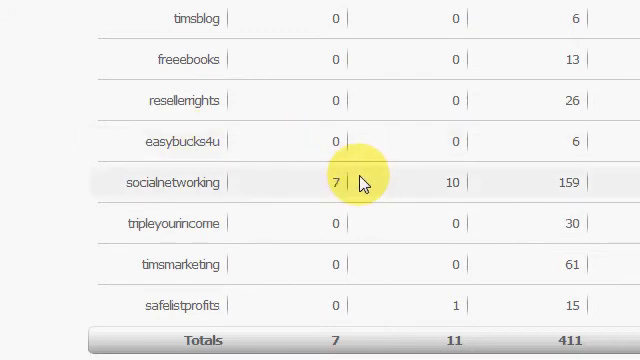
mouse_move(368, 213)
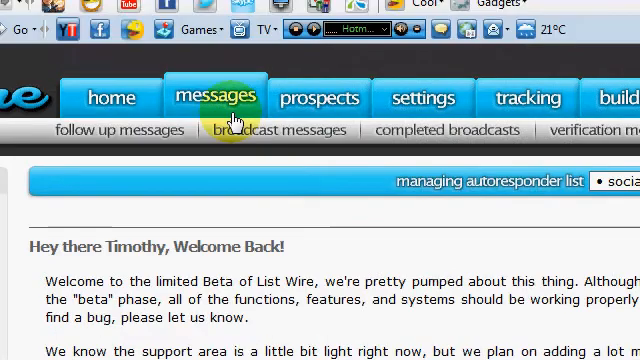
- Show the socialnetworking follow-up messages list with each message's sent and open figures
click(110, 97)
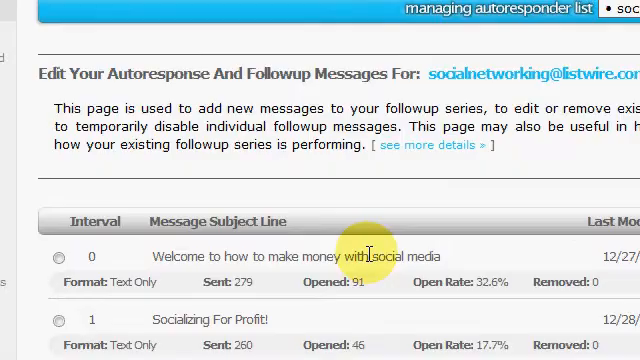
scroll(down, 3)
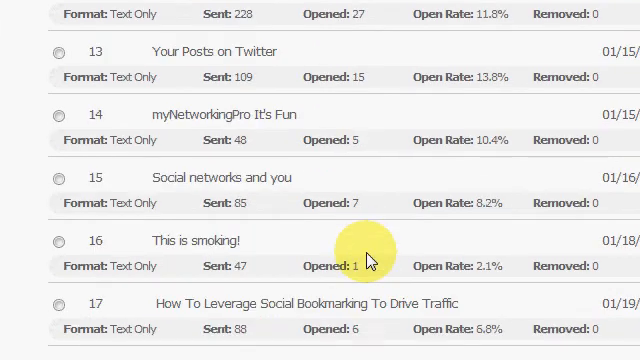
scroll(down, 3)
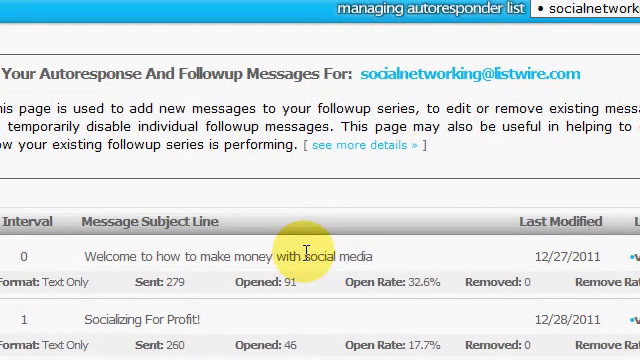
mouse_move(362, 265)
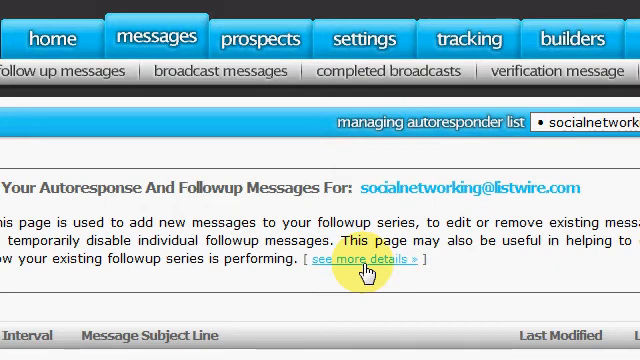
mouse_move(414, 264)
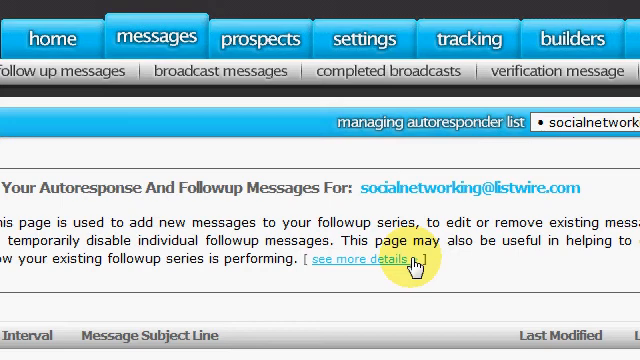
mouse_move(437, 253)
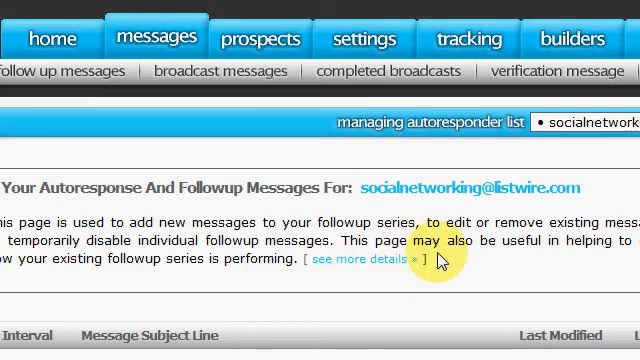
scroll(down, 3)
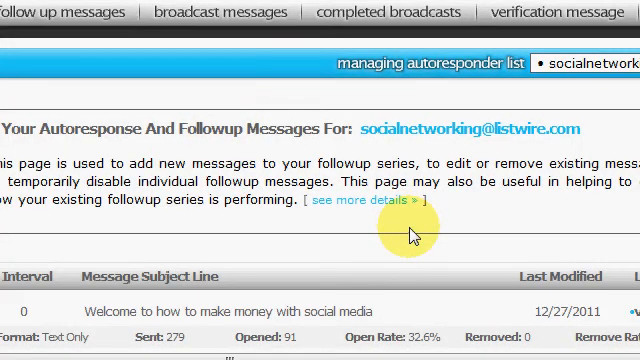
scroll(down, 3)
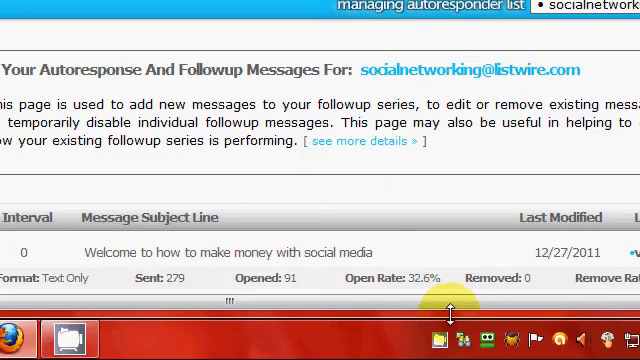
mouse_move(385, 225)
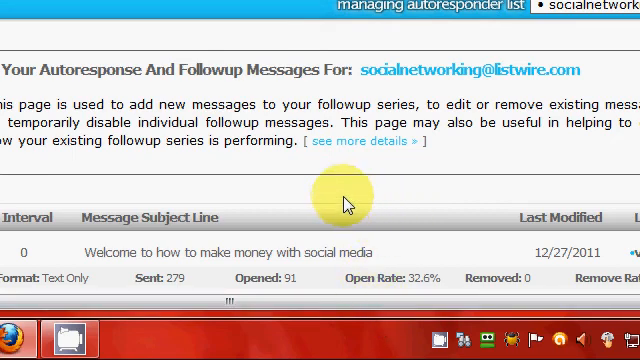
mouse_move(398, 220)
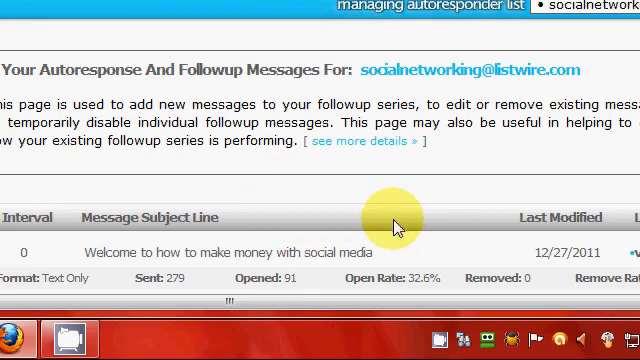